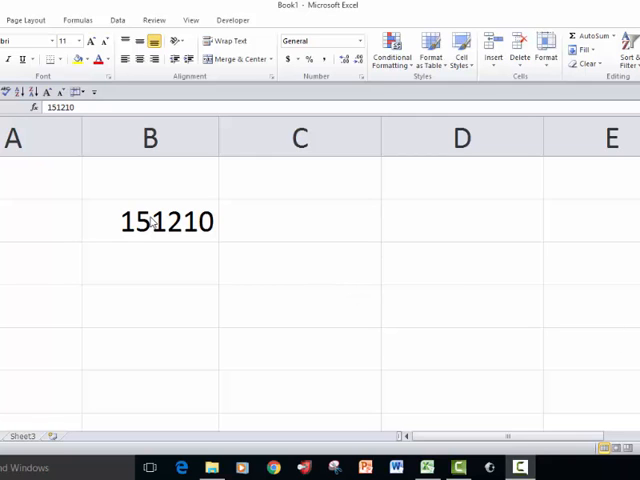
Step: Select cell C2 beside 151210 and start a formula with =
left_click(150, 221)
type("=")
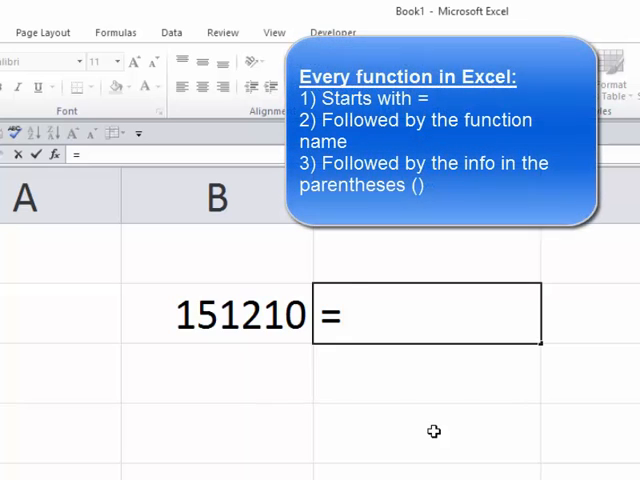
Step: Type date( to begin the DATE function in C2
type("date(")
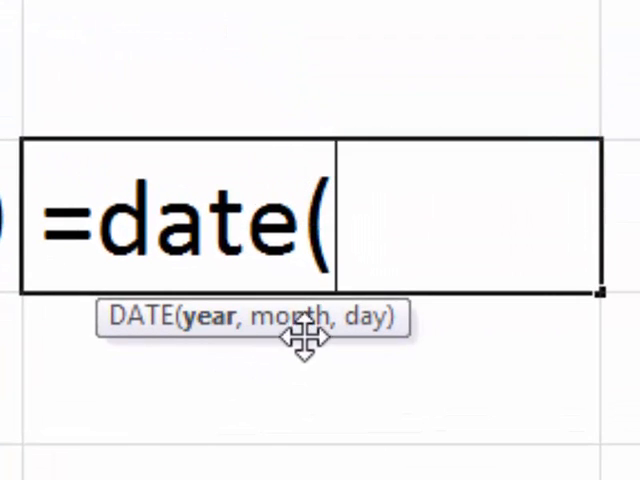
mouse_move(370, 330)
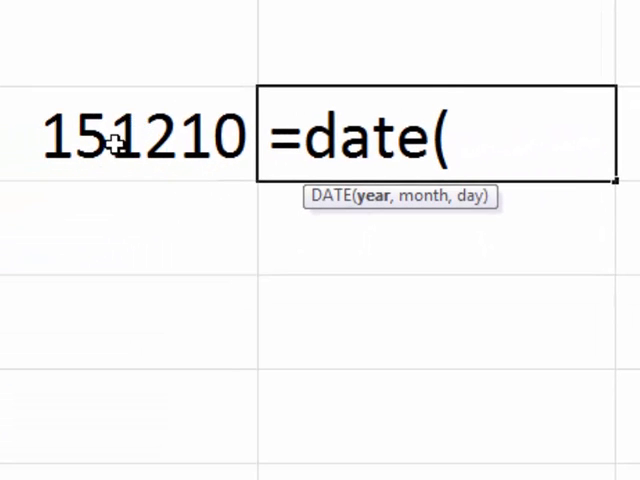
mouse_move(373, 197)
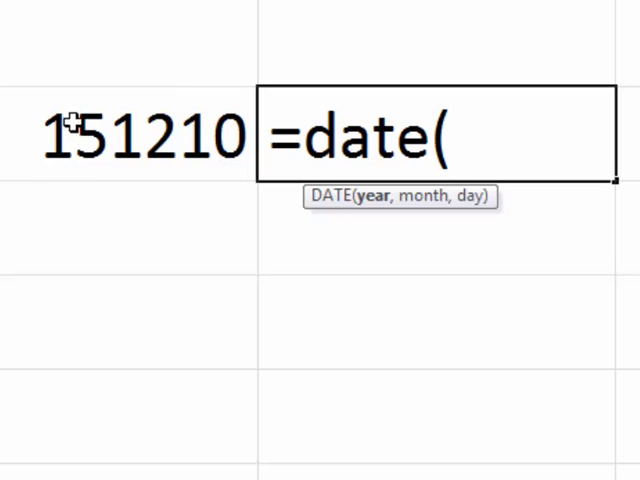
mouse_move(95, 135)
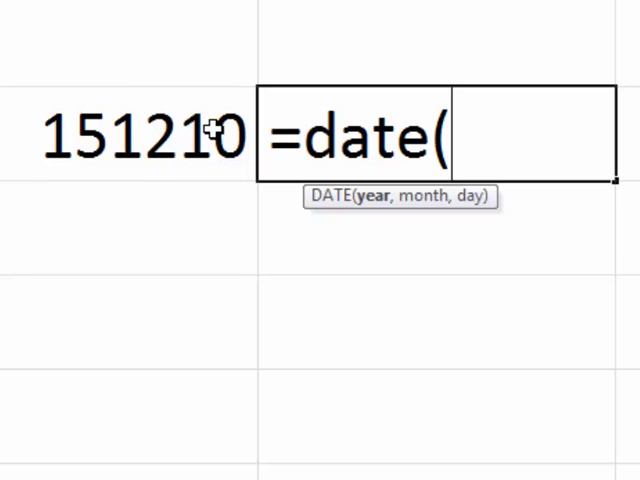
mouse_move(180, 212)
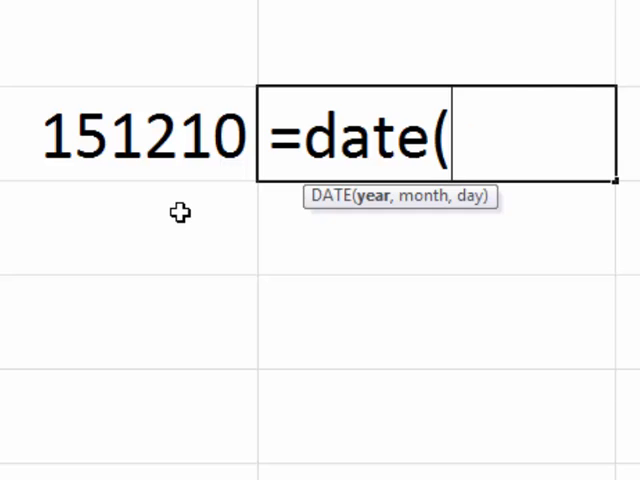
Step: Enter left(B2,2), as the DATE year argument
type("left(")
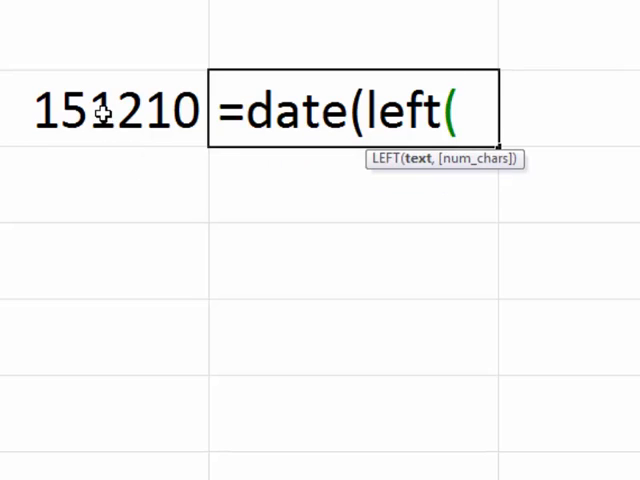
left_click(110, 110)
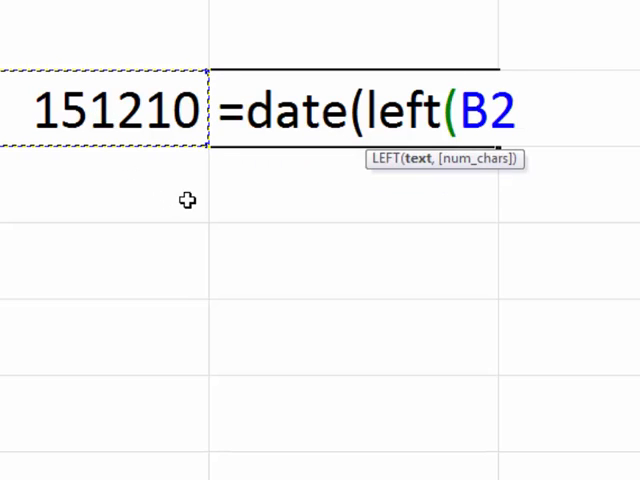
type(",2)")
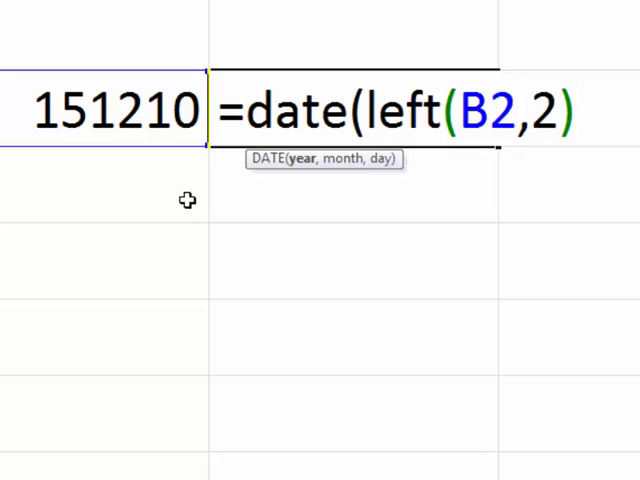
type(",")
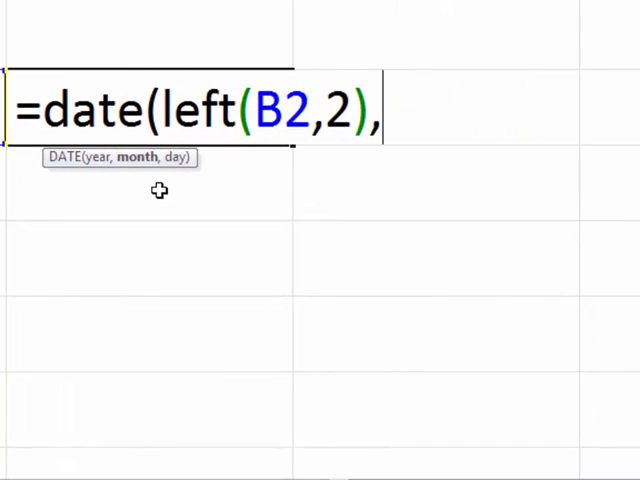
Step: Enter mid(B2,3,2), as the DATE month argument
type("mid")
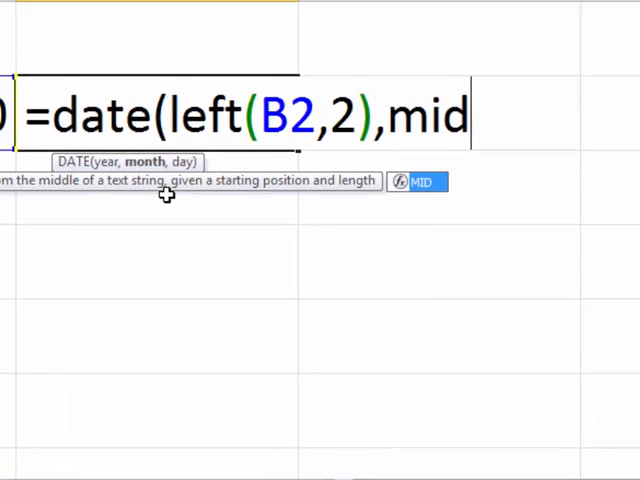
type("(B2")
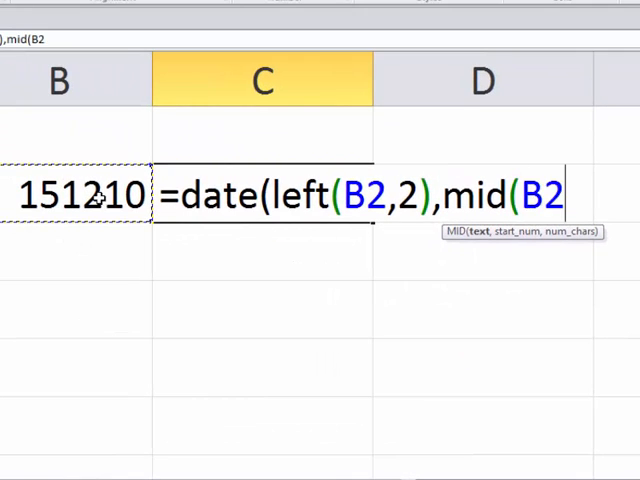
type(",")
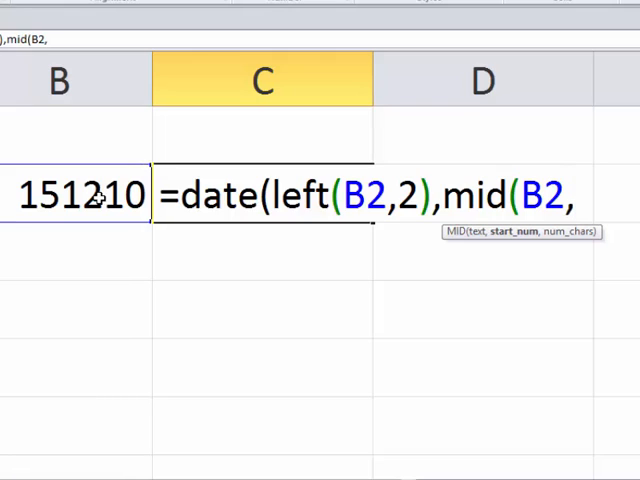
type("3")
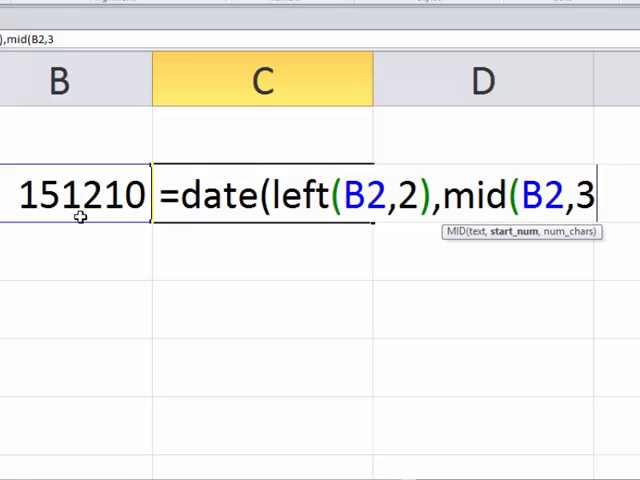
type("2")
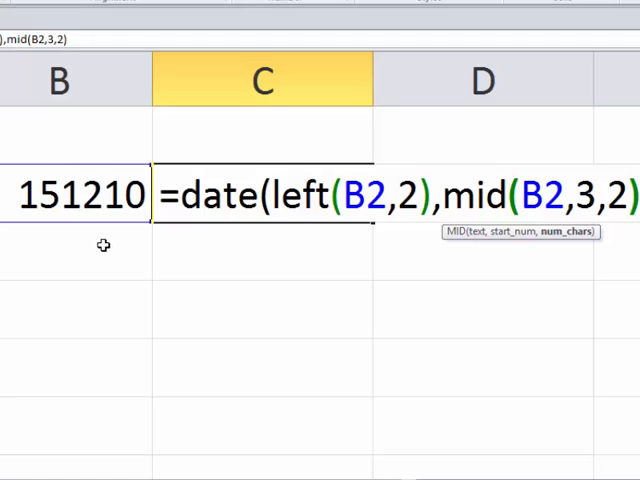
type(",")
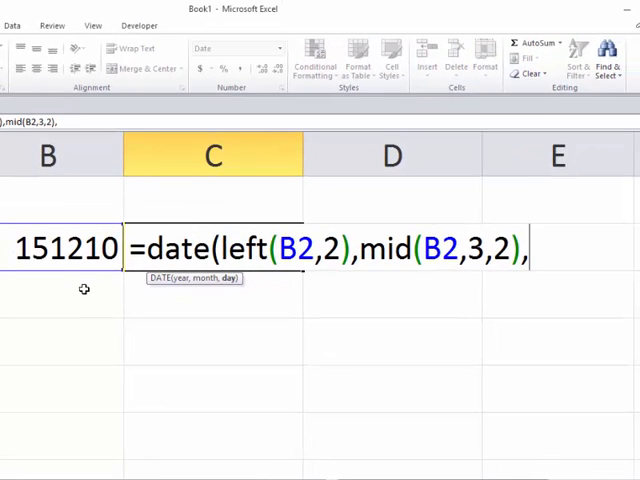
Step: Add right(B2,2) as the day and enter the formula, showing 12/10/1915
type("right")
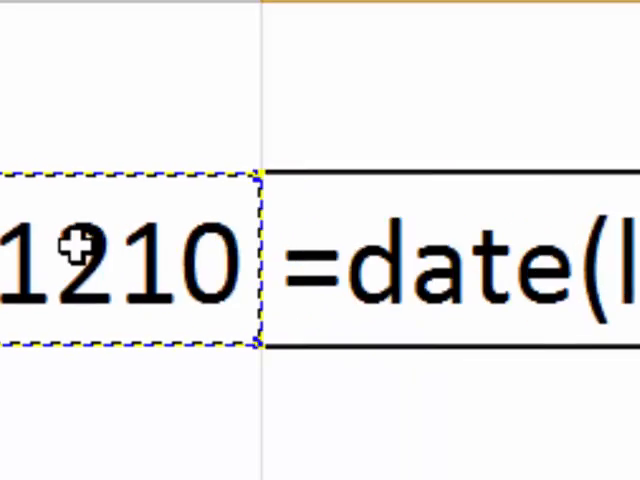
type("right(B2,")
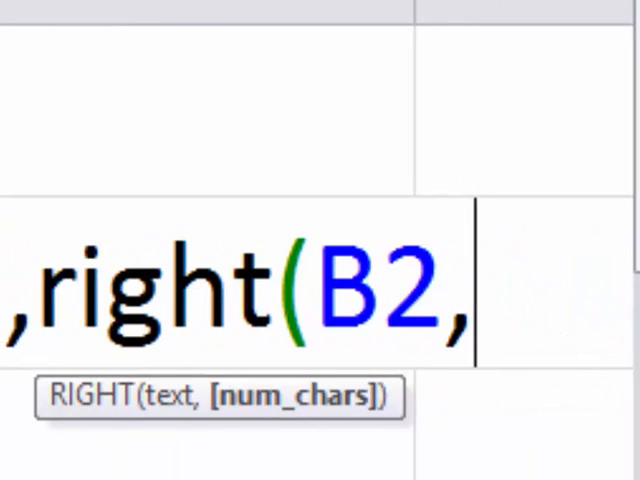
type("2")
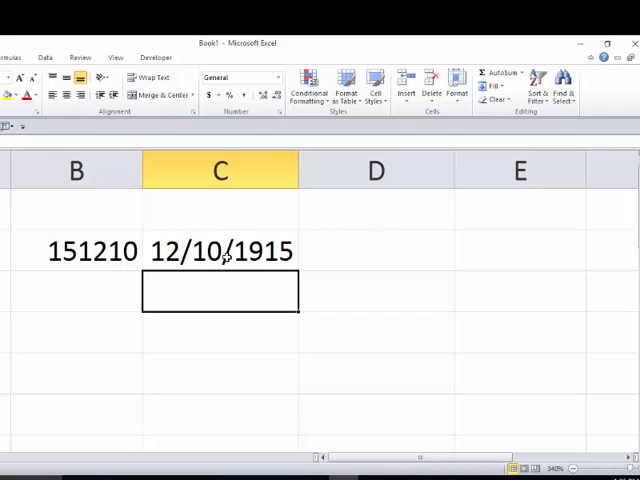
Step: Edit the =DATE(LEFT(B2,2),MID(B2,3,2),RIGHT(B2,2)) formula in C2
type("=DATE(LEFT(B2,2),MID(B2,3,2),RIGHT(B2,2))")
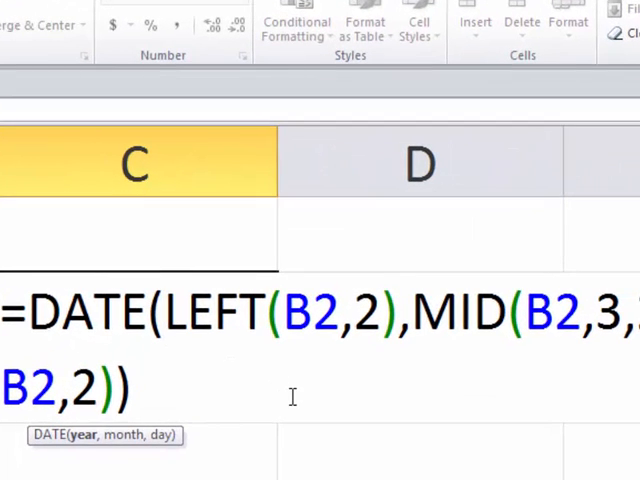
Step: Wrap the year in CONCATENATE(20,LEFT(B2,2)) so the result is 12/10/2015
type("concatenate")
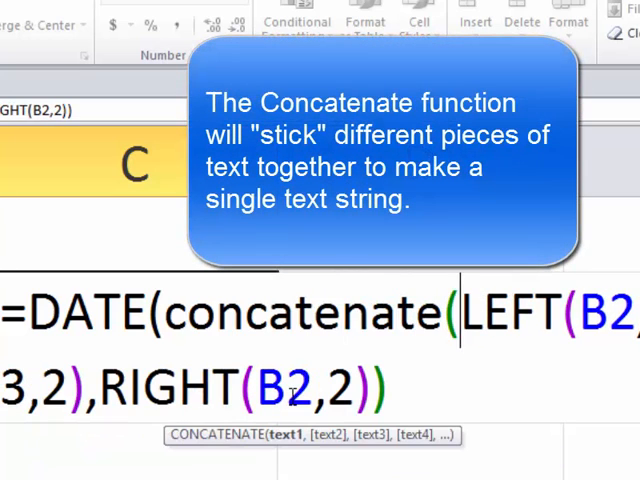
type("20")
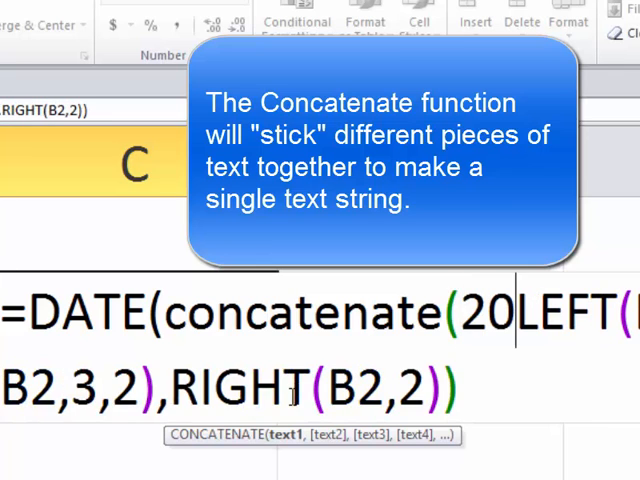
type(",")
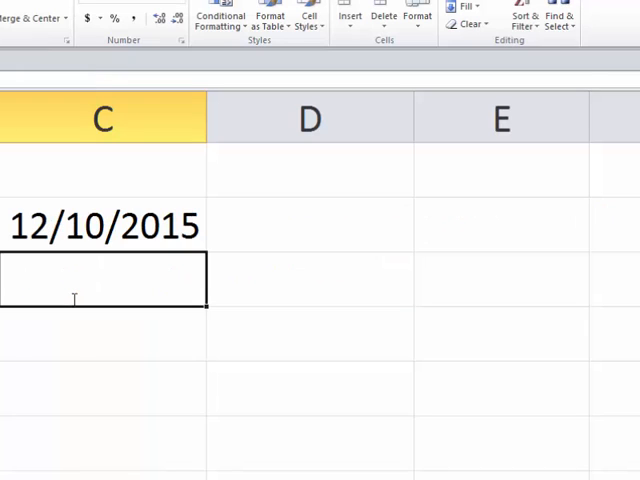
Step: Copy the 12/10/2015 result from C2 and select D2 for Paste Special
left_click(308, 225)
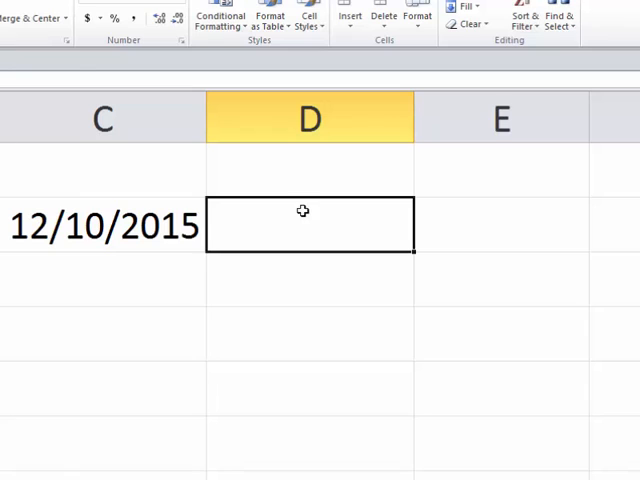
left_click(102, 225)
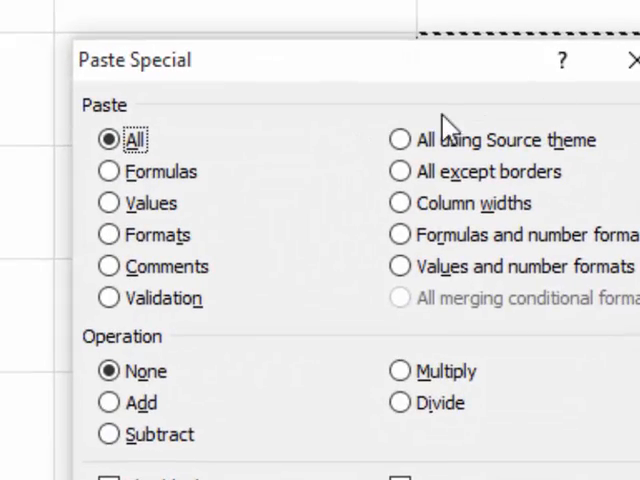
Step: Paste the date into D2 using Paste Special Values only
left_click(108, 202)
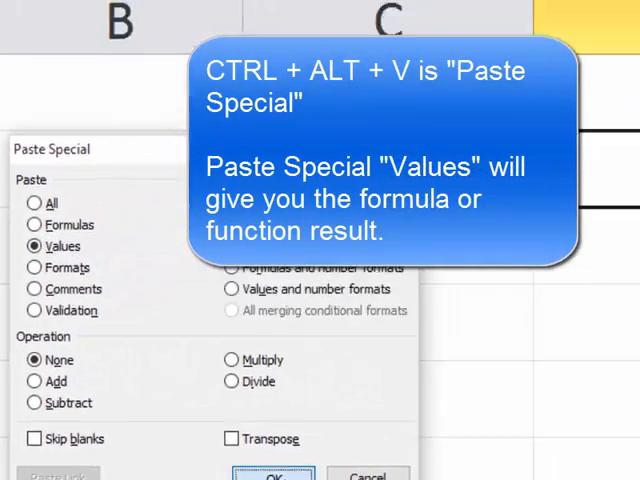
left_click(273, 473)
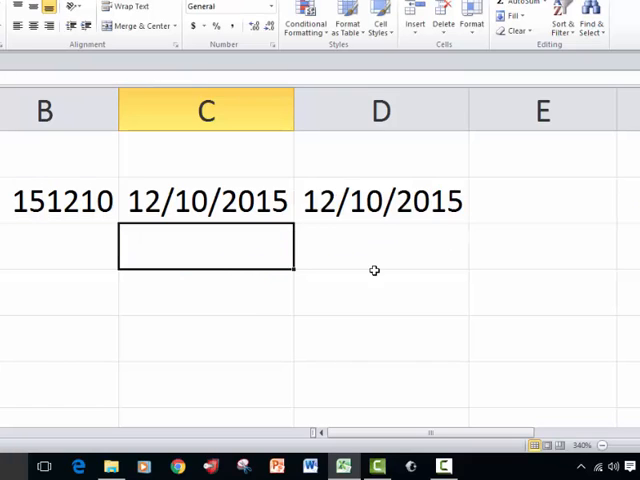
mouse_move(395, 200)
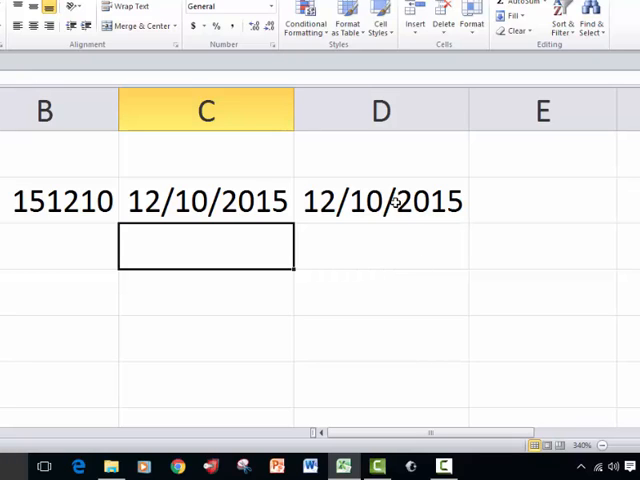
left_click(380, 201)
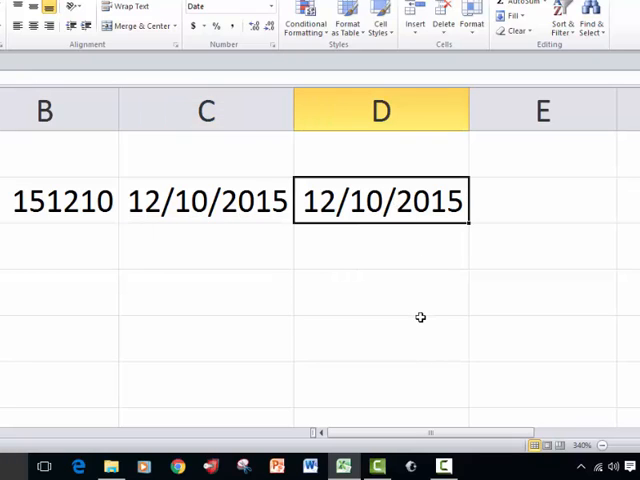